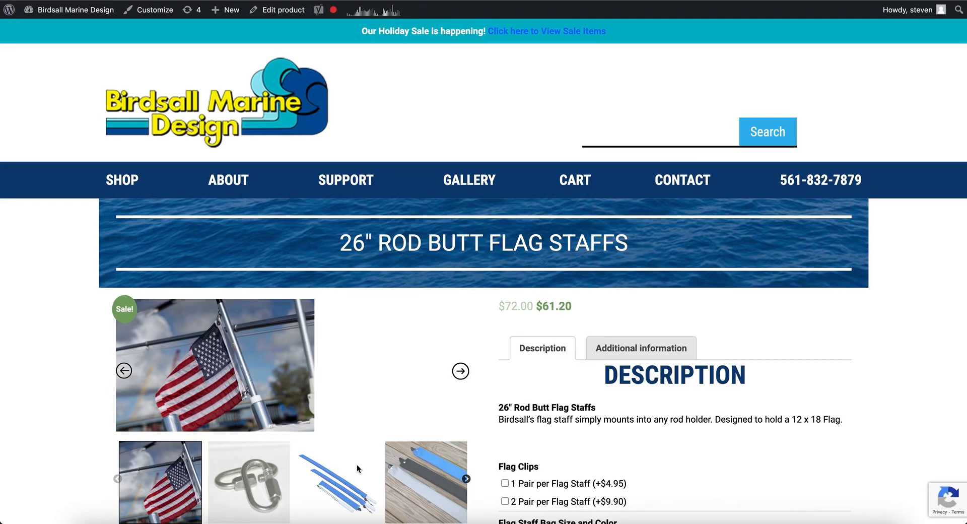
mouse_move(247, 407)
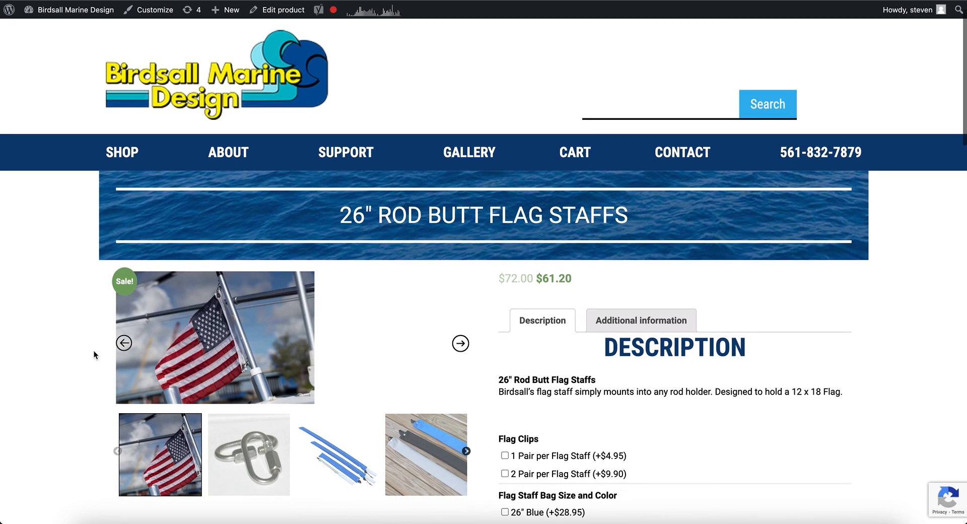
Tick 1 Pair per Flag Staff clips and the 26" Blue bag, then raise quantity to 2 ($156.30).
scroll("down", 3)
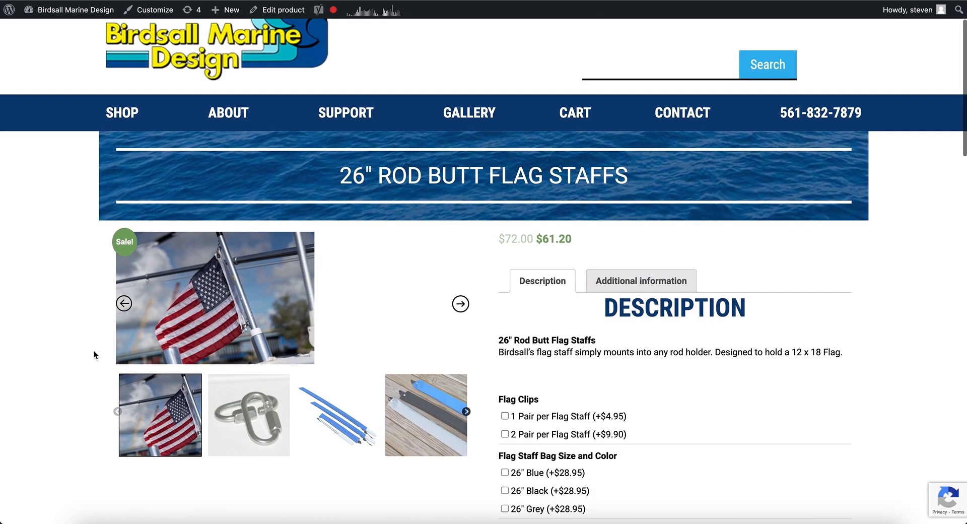
scroll("down", 3)
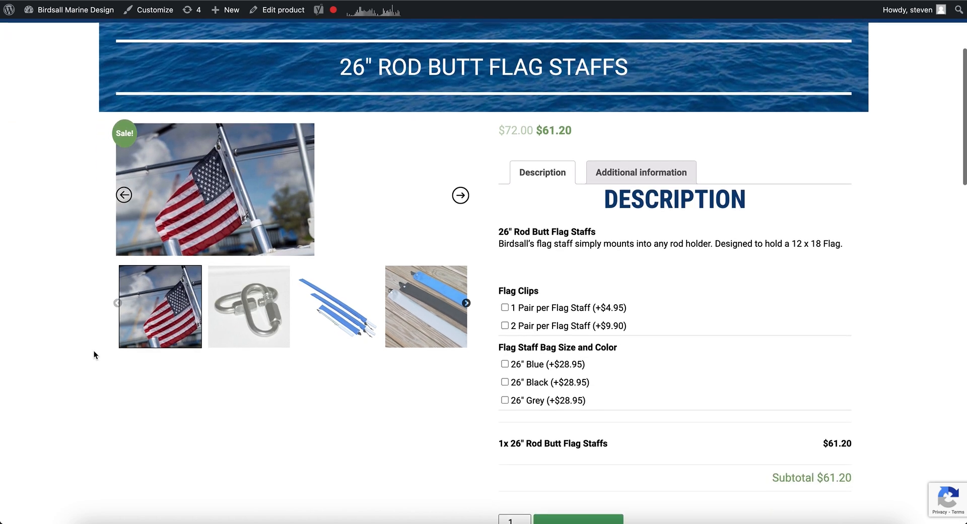
scroll("down", 3)
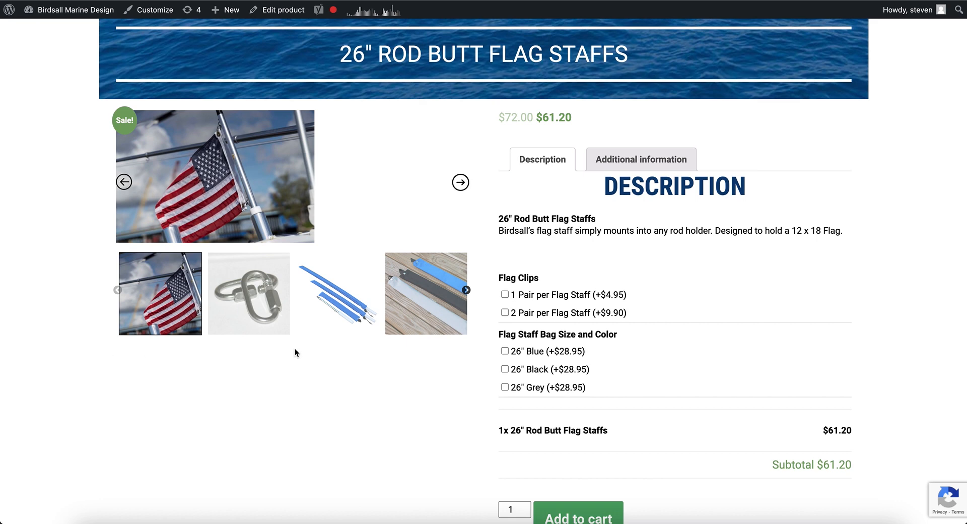
scroll("down", 3)
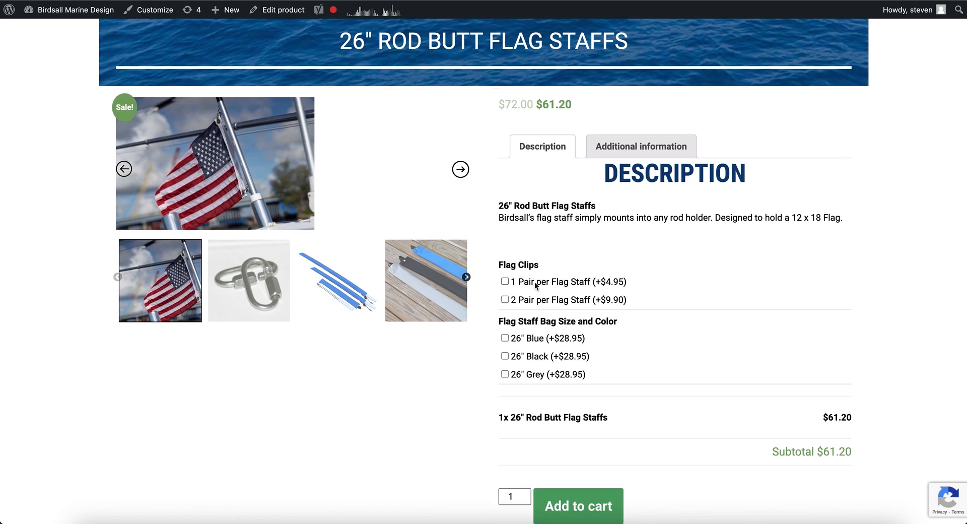
left_click(505, 281)
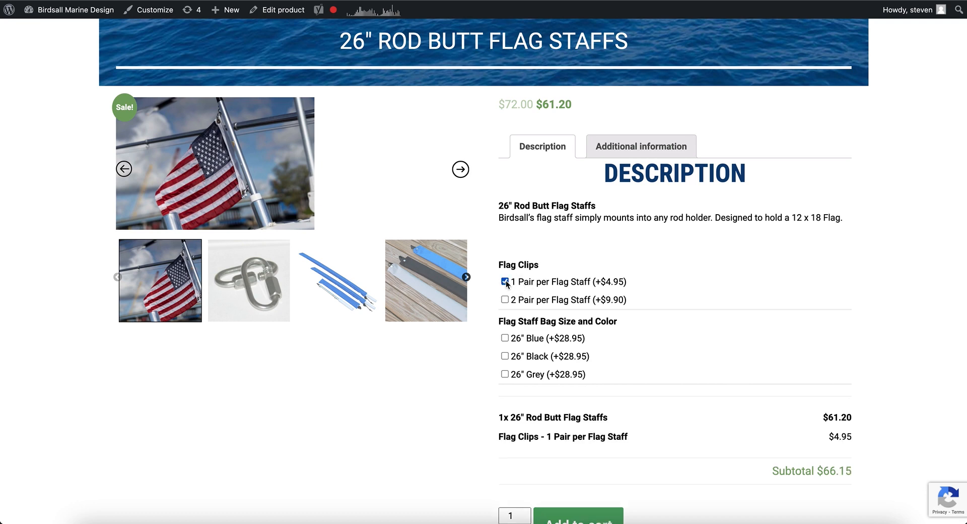
left_click(505, 338)
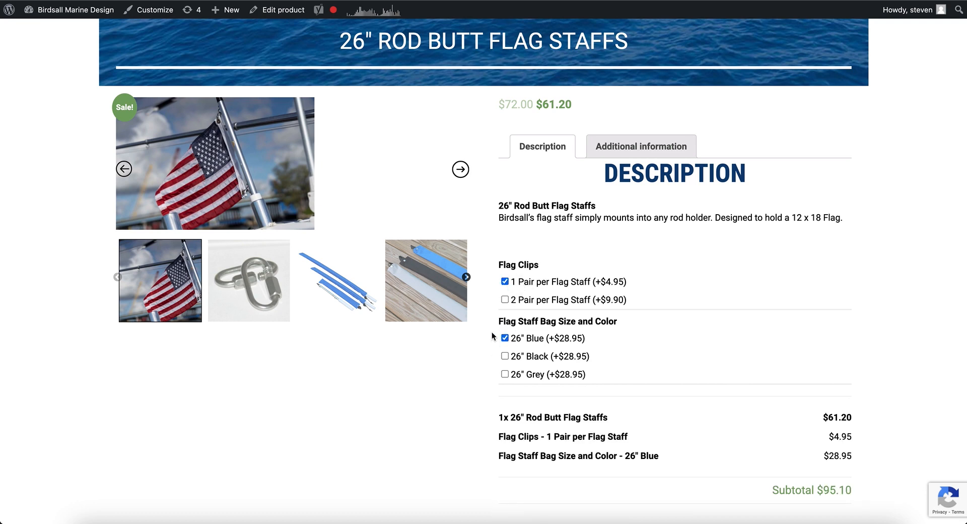
scroll("down", 3)
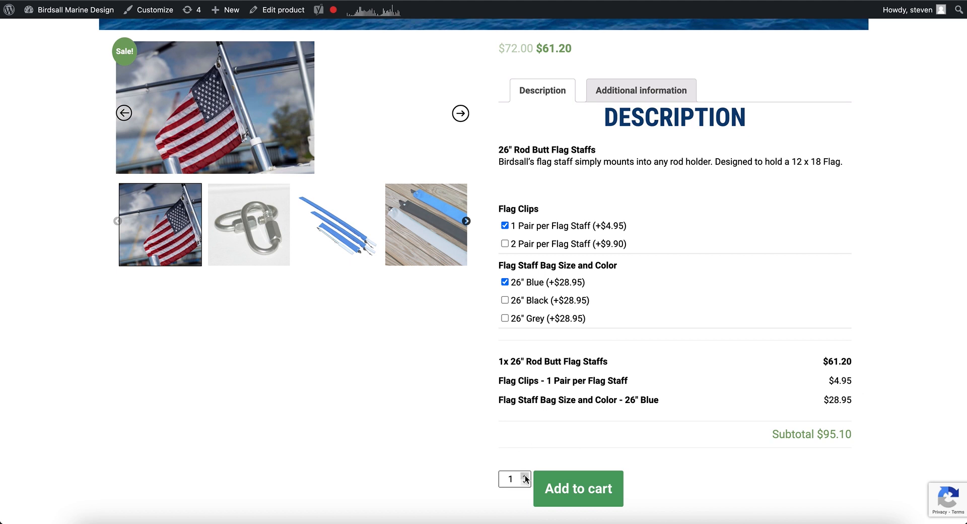
left_click(527, 475)
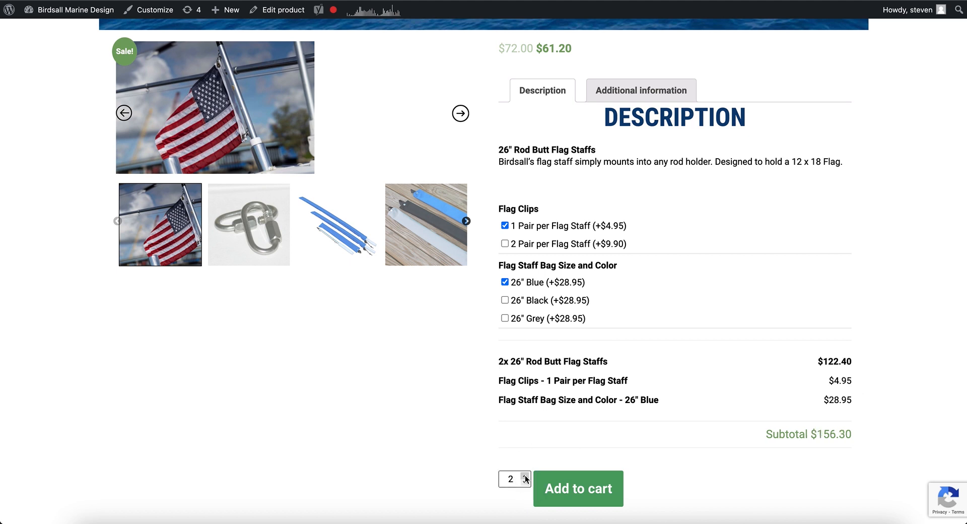
mouse_move(472, 399)
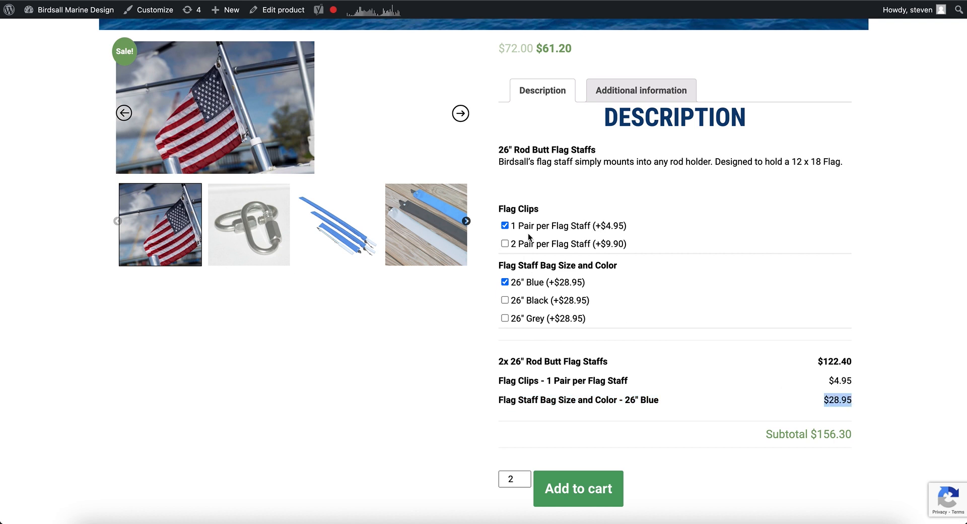
mouse_move(657, 237)
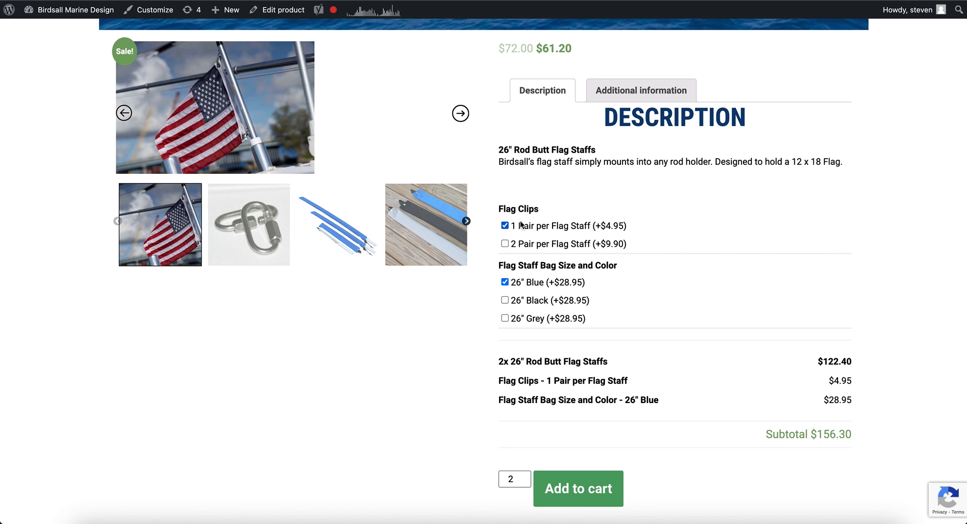
mouse_move(511, 263)
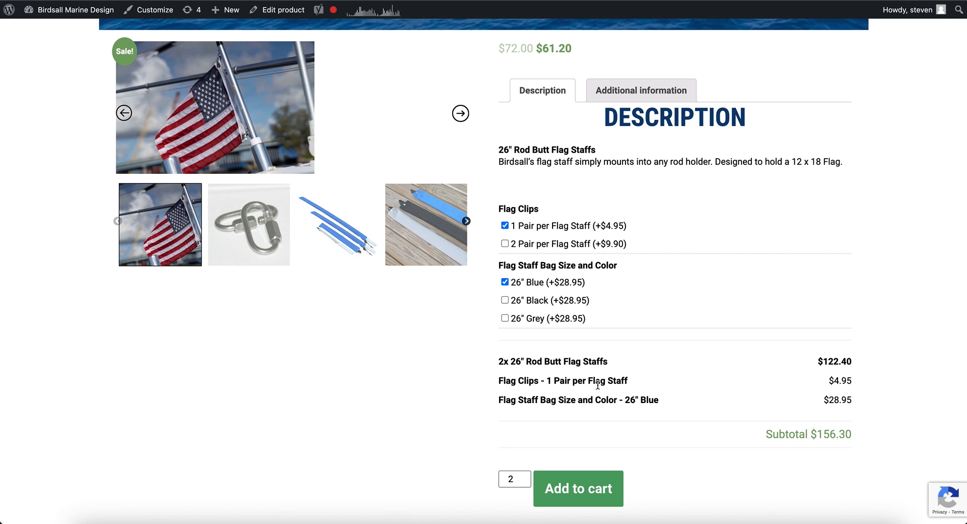
mouse_move(541, 271)
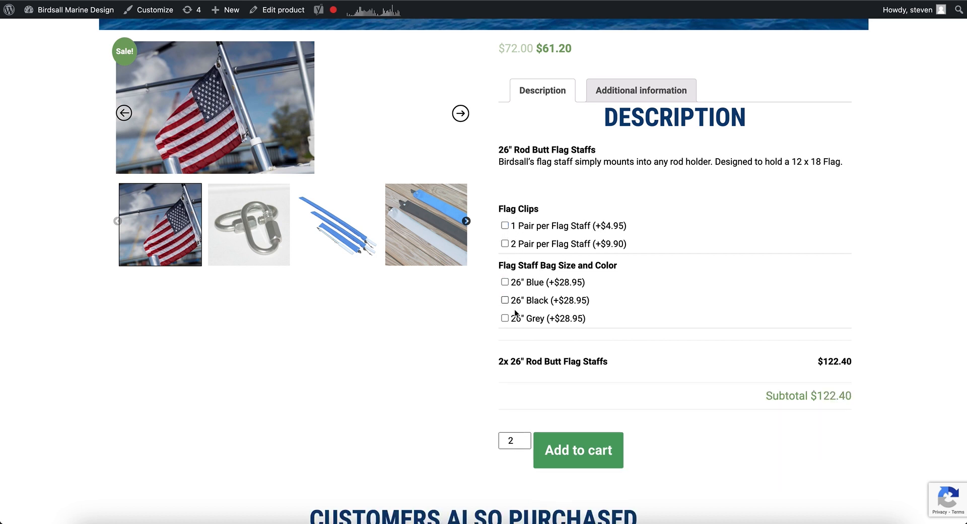
Select only the 26" Blue bag and toggle quantity 1↔2, ending at 2 with $151.35 subtotal.
left_click(525, 444)
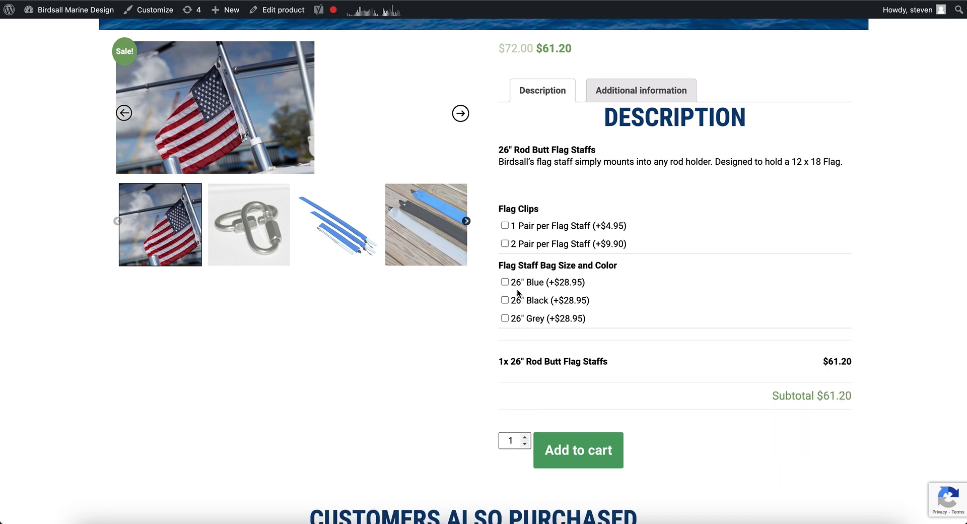
left_click(505, 283)
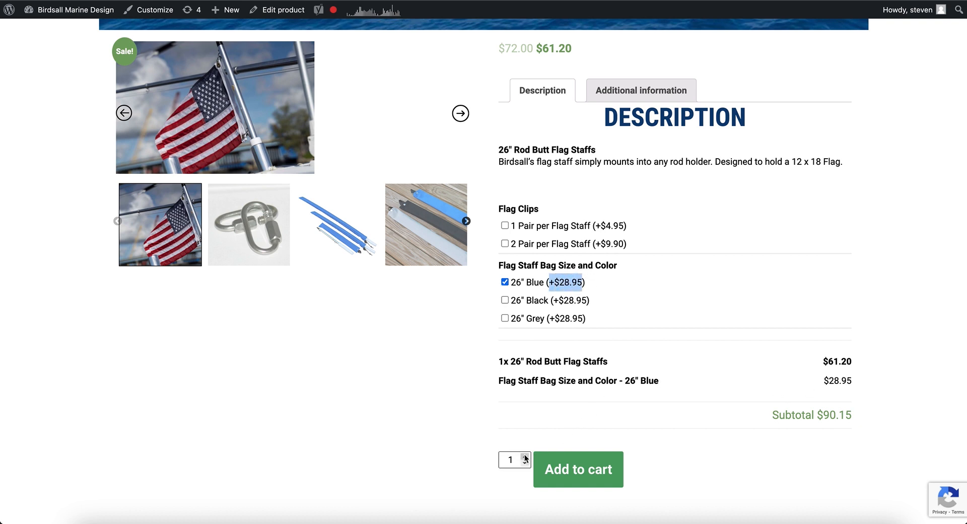
left_click(524, 456)
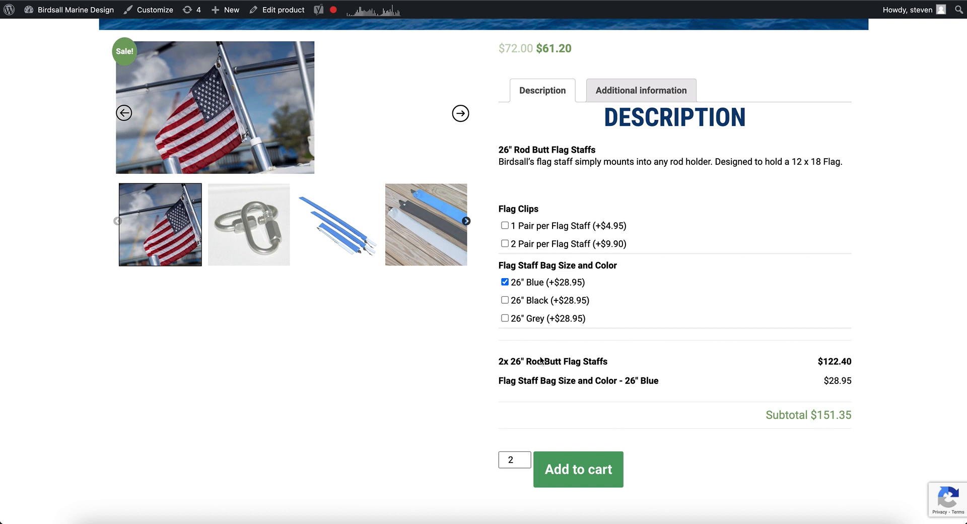
left_click(514, 460)
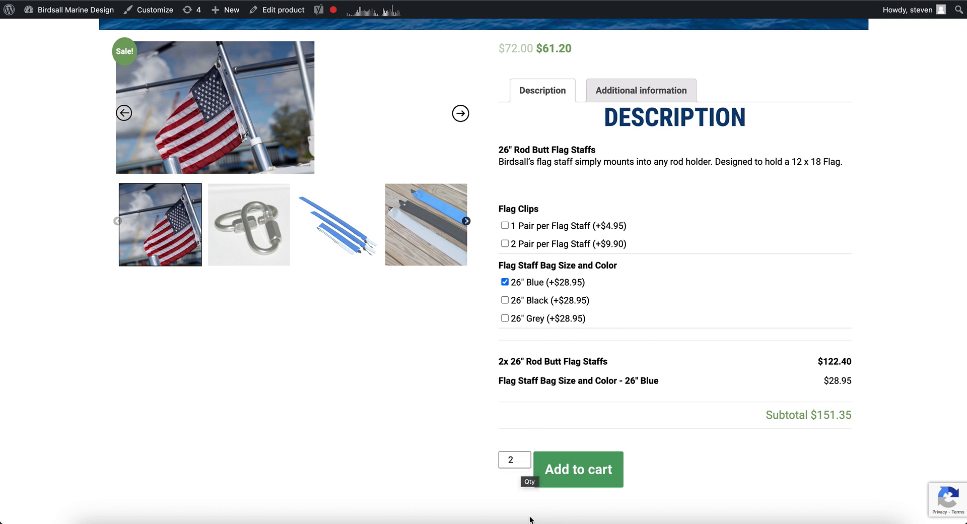
left_click(525, 463)
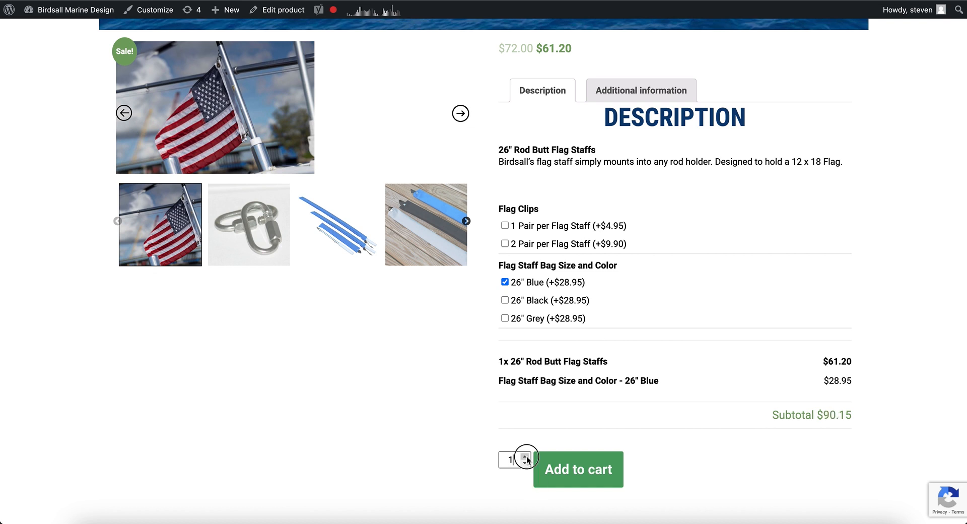
left_click(525, 457)
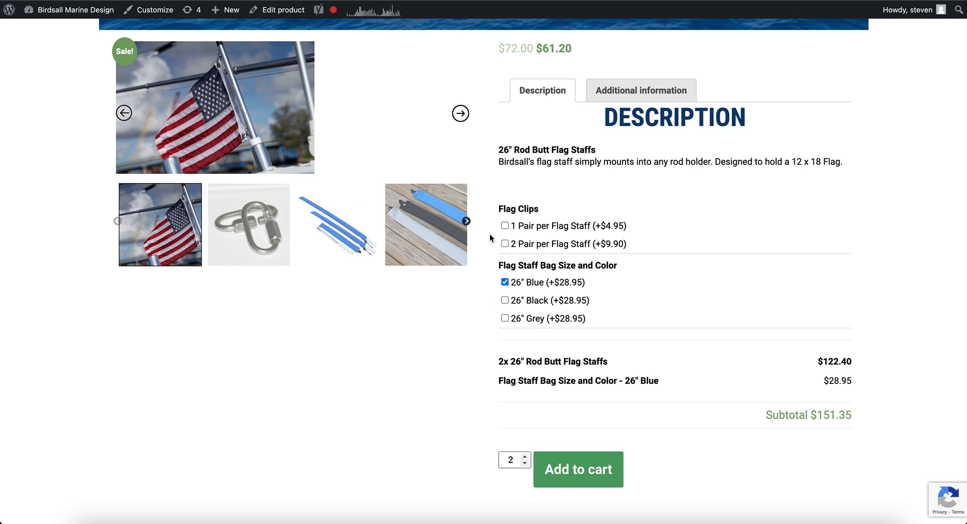
mouse_move(283, 10)
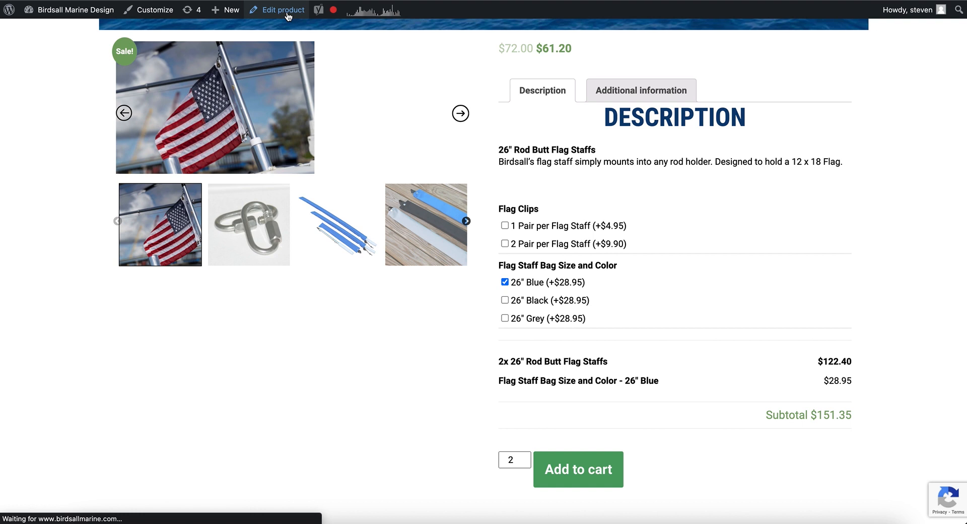
Open 26" Rod Butt Flag Staffs in the admin editor and scroll to Product data.
left_click(283, 10)
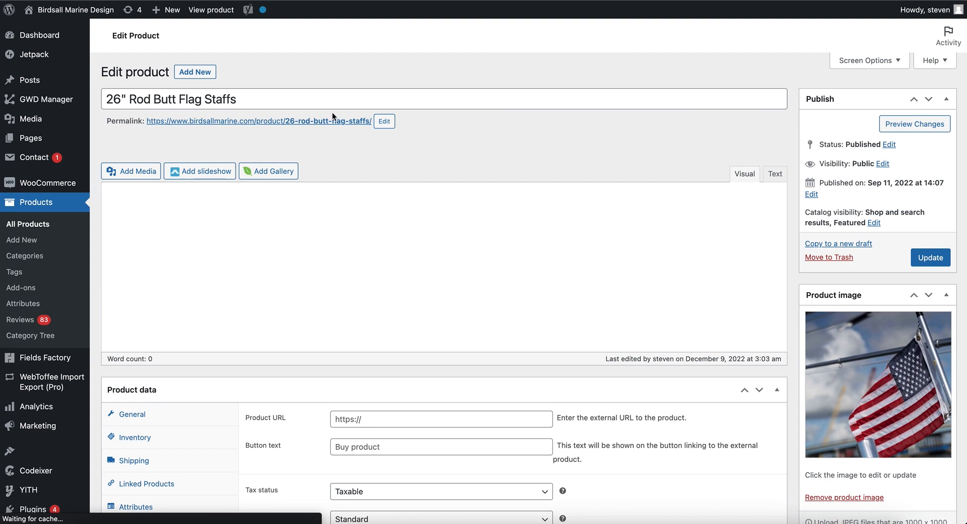
scroll("down", 3)
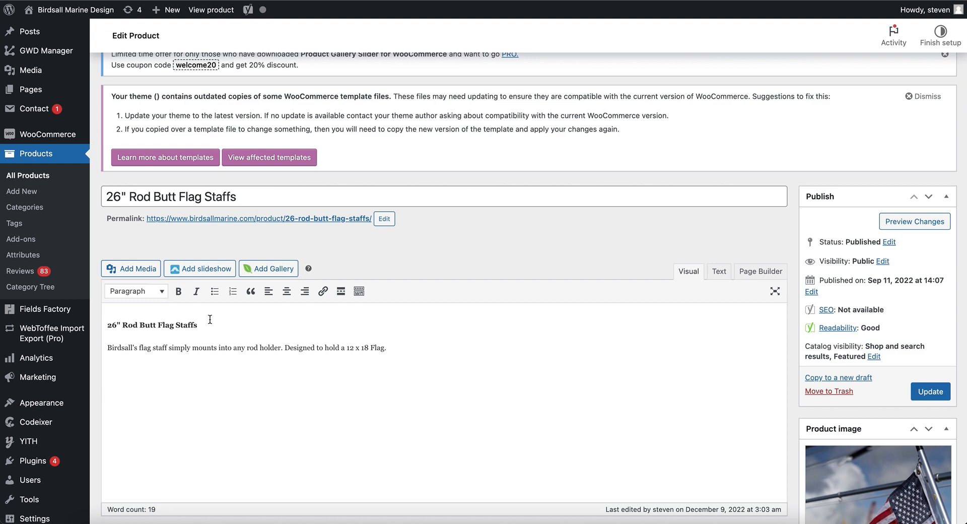
scroll("down", 3)
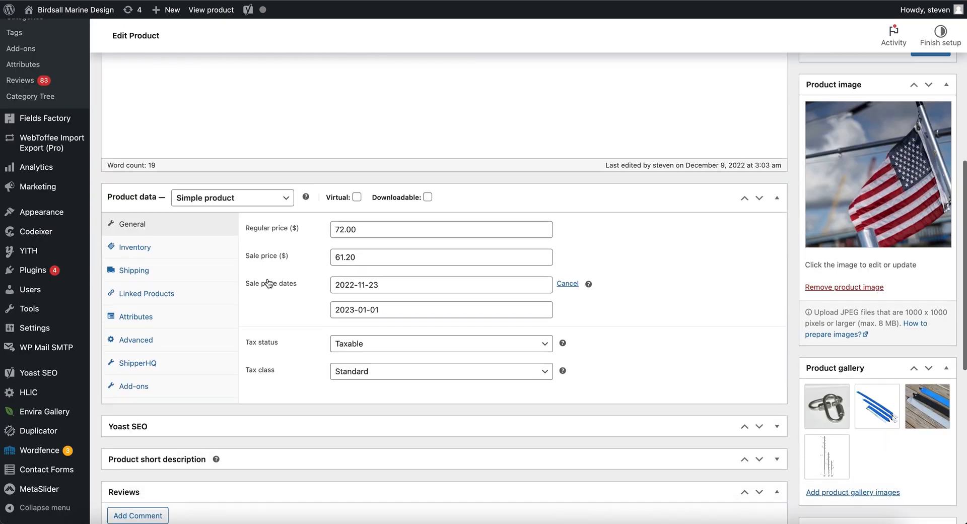
In Add-ons, set '1 Pair' (4.95) and '2 Pair per Flag Staff' (9.90) to Quantity Based.
left_click(133, 386)
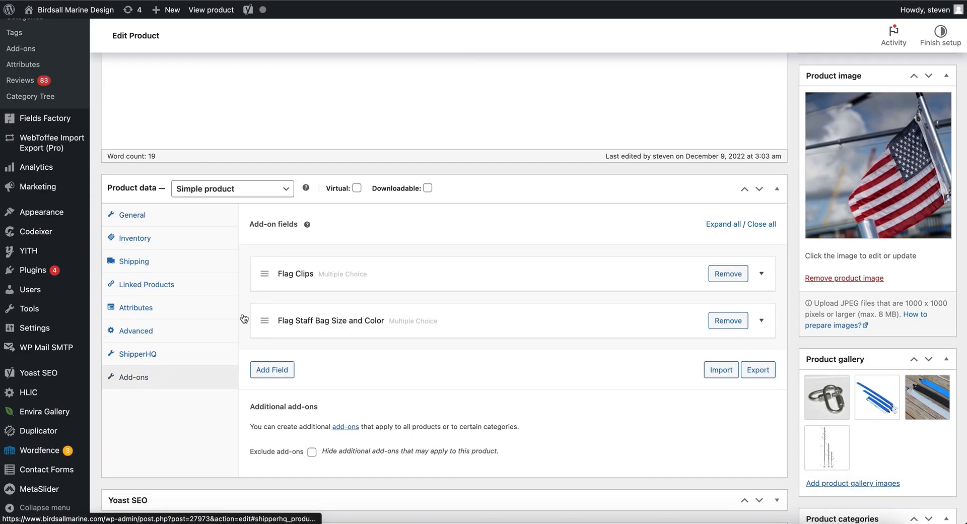
left_click(761, 320)
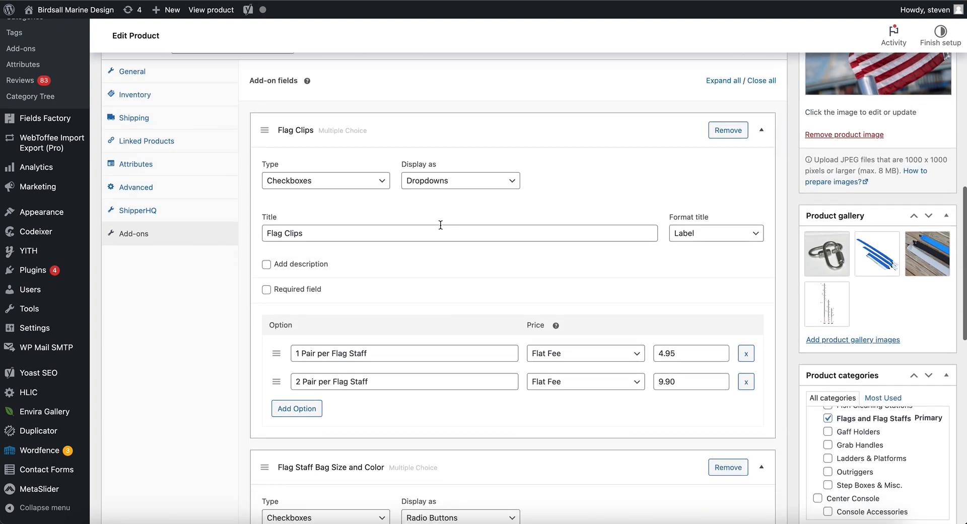
scroll("down", 3)
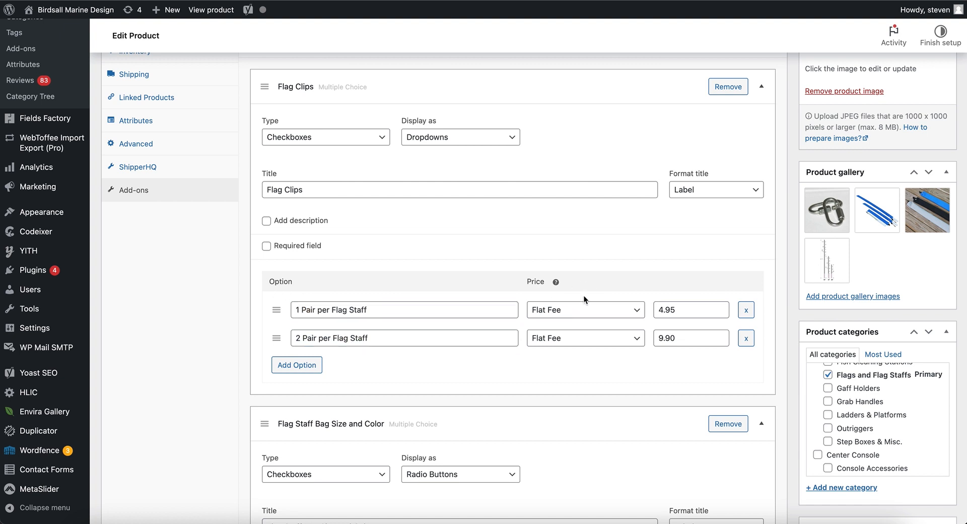
left_click(585, 309)
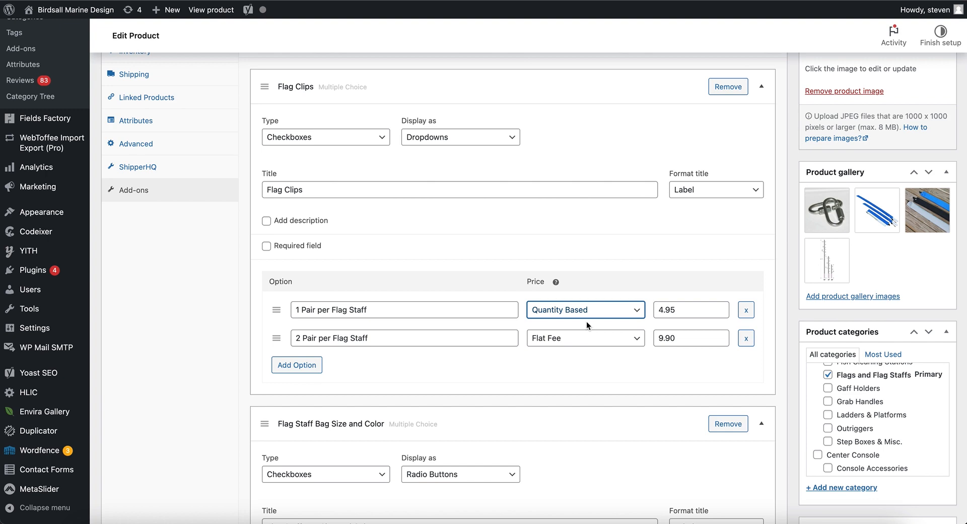
left_click(584, 338)
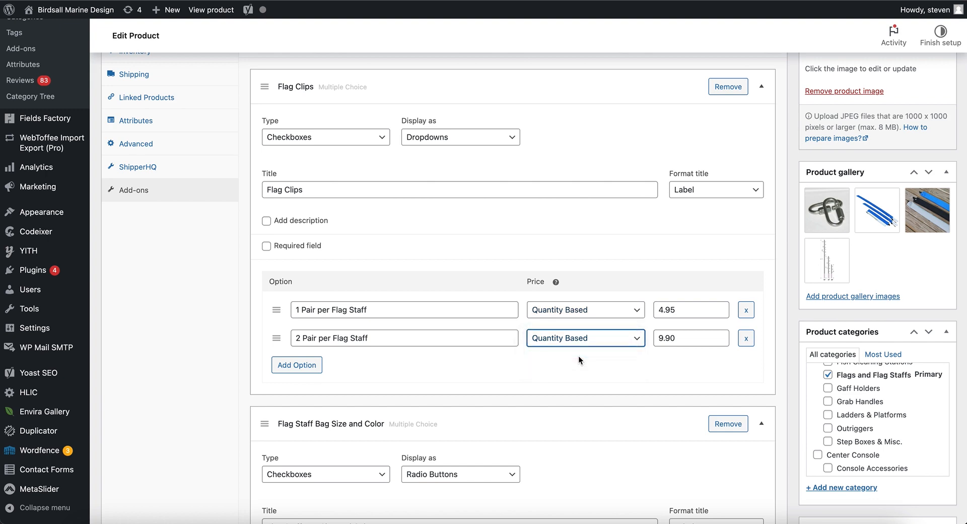
scroll("down", 3)
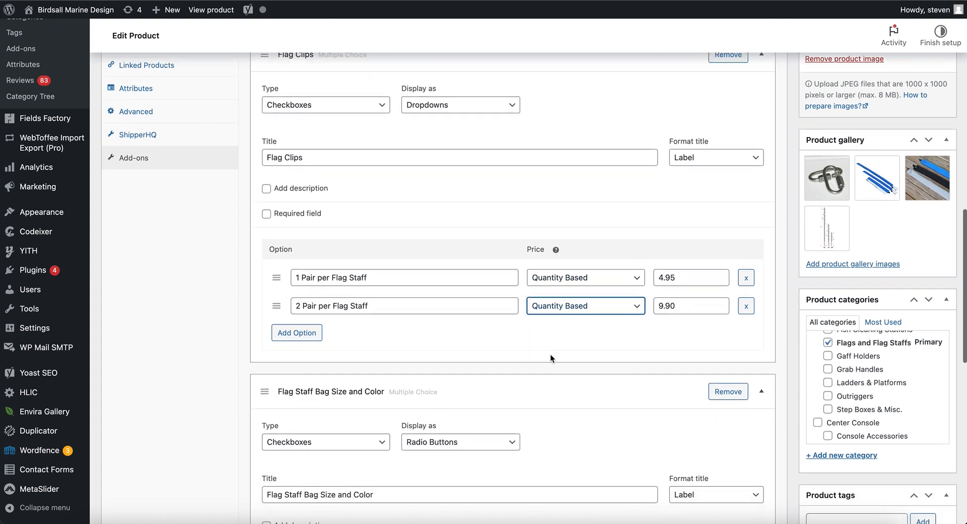
scroll("down", 3)
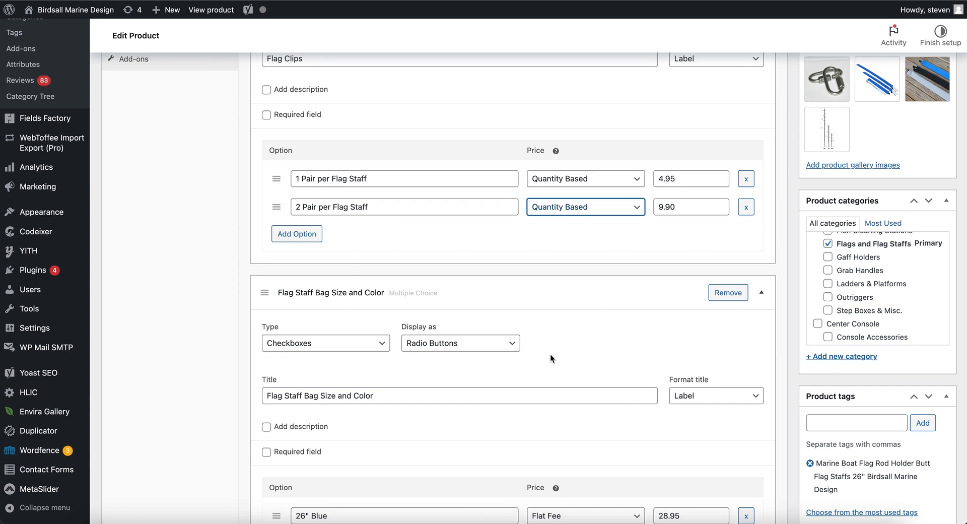
scroll("down", 3)
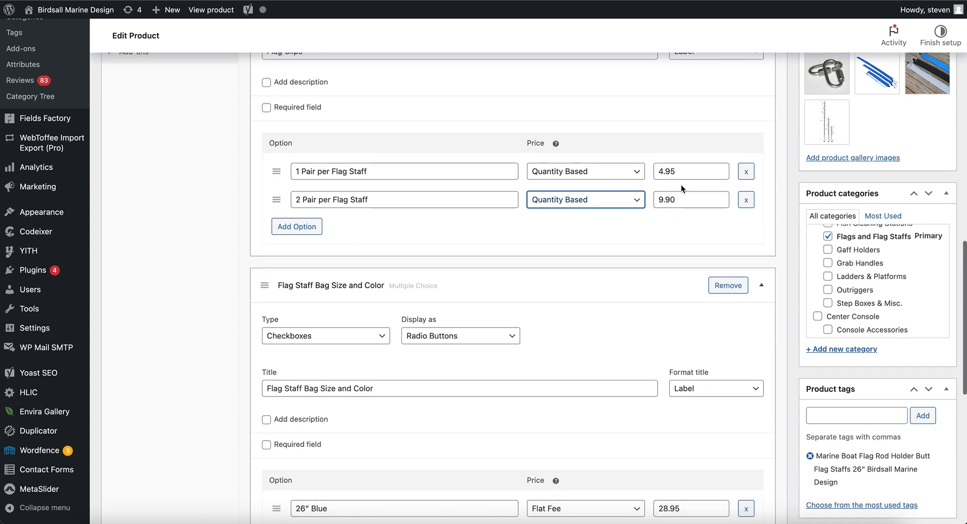
left_click(690, 198)
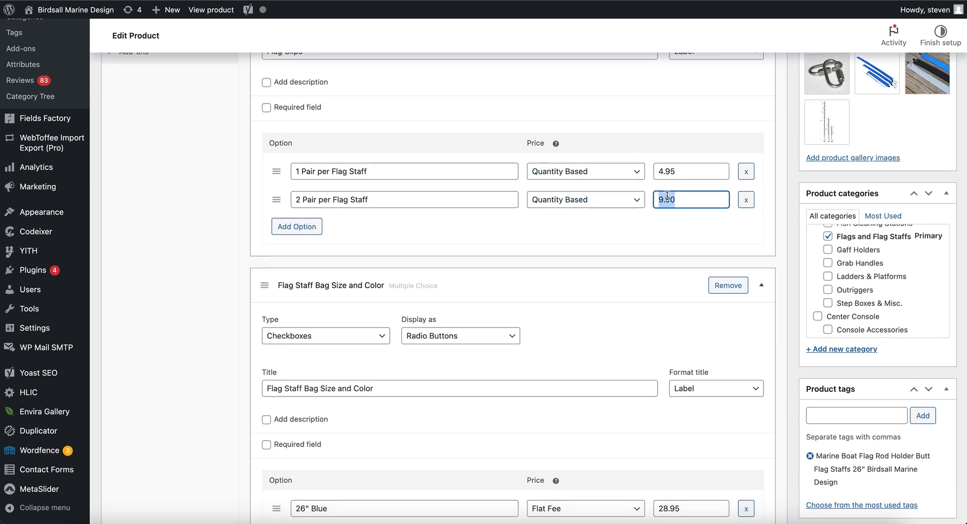
scroll("down", 3)
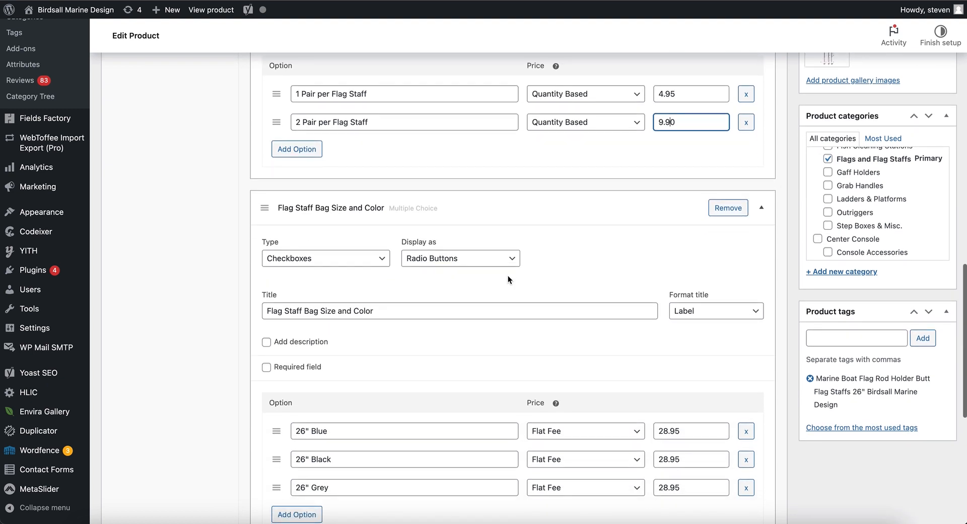
Set the 26" Blue, Black and Grey bag options (28.95) to Quantity Based pricing.
scroll("down", 3)
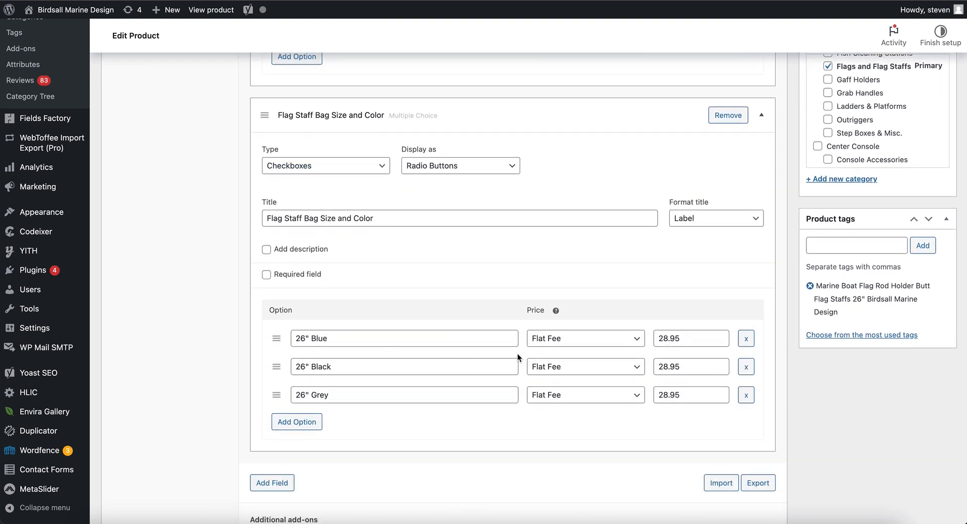
left_click(583, 337)
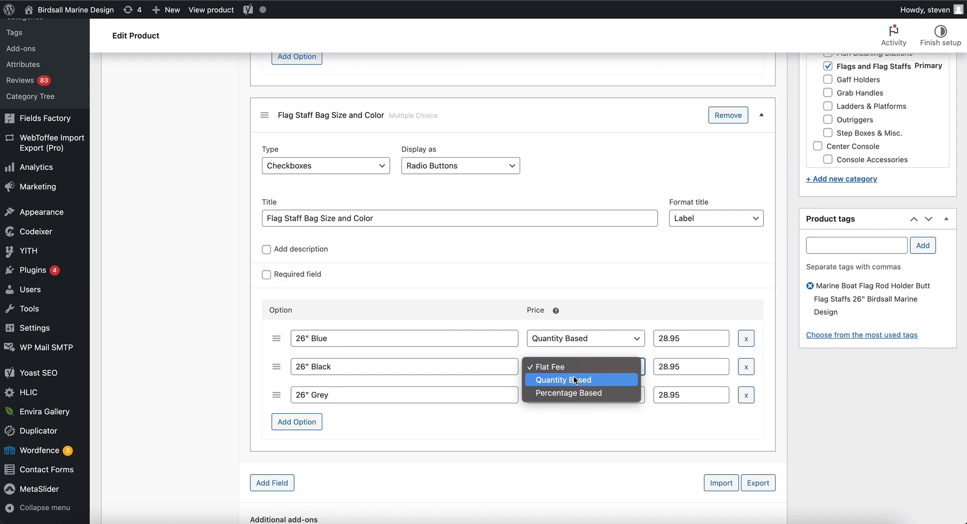
left_click(563, 379)
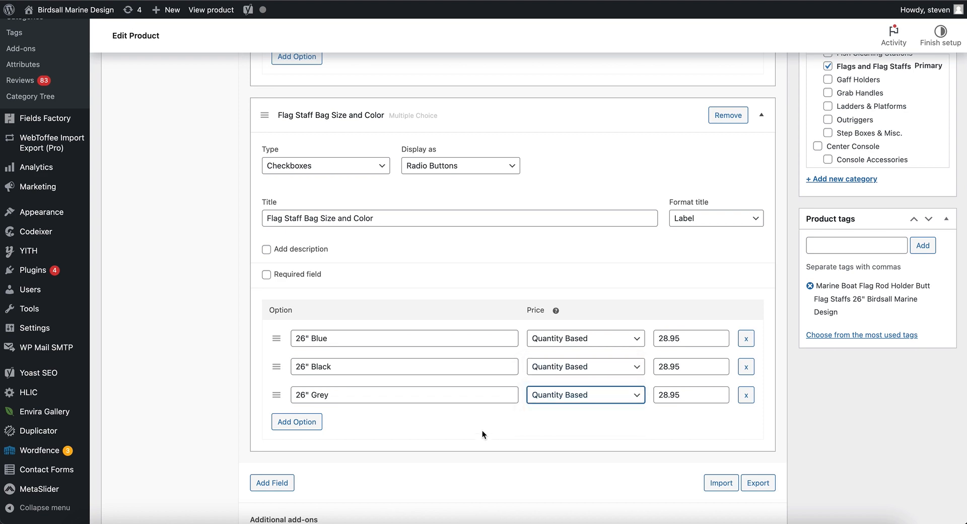
scroll("down", 3)
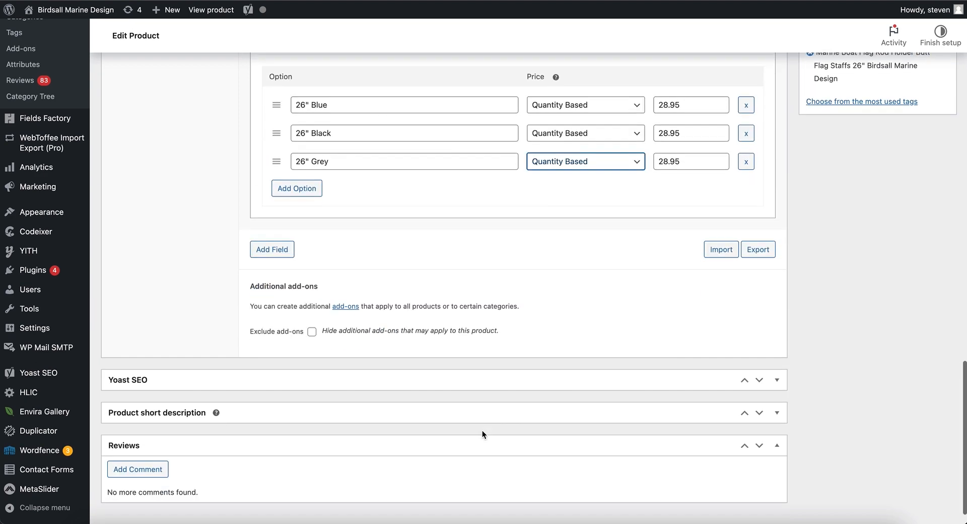
Update the product to save the Quantity Based add-on pricing.
scroll("up", 3)
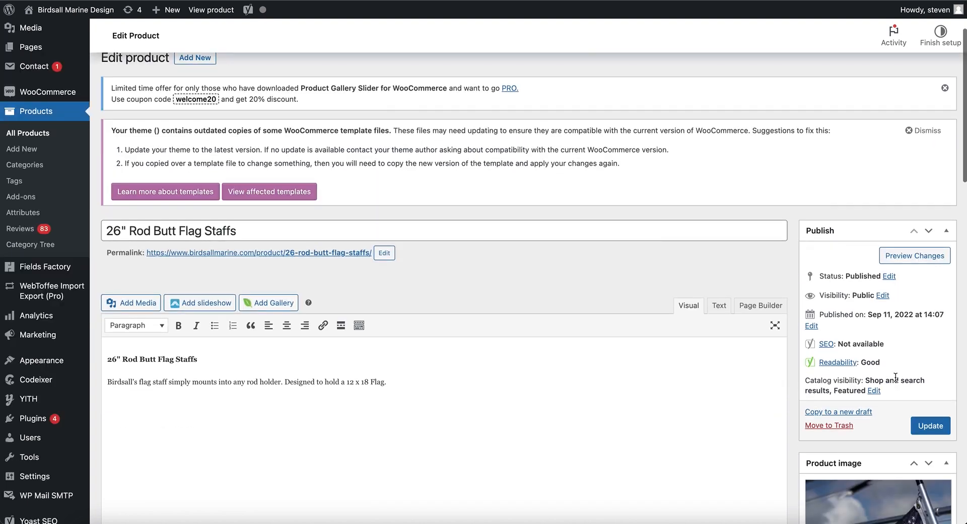
left_click(923, 130)
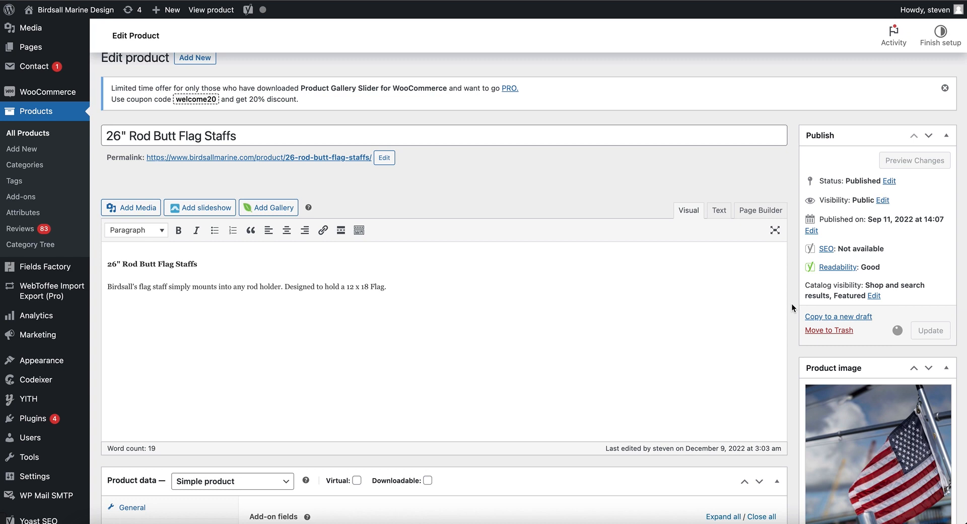
left_click(930, 330)
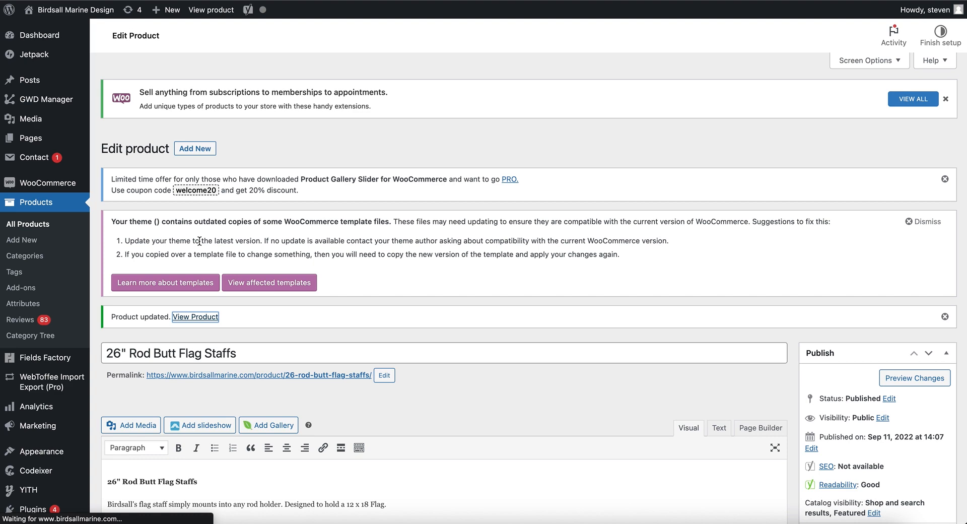
left_click(195, 316)
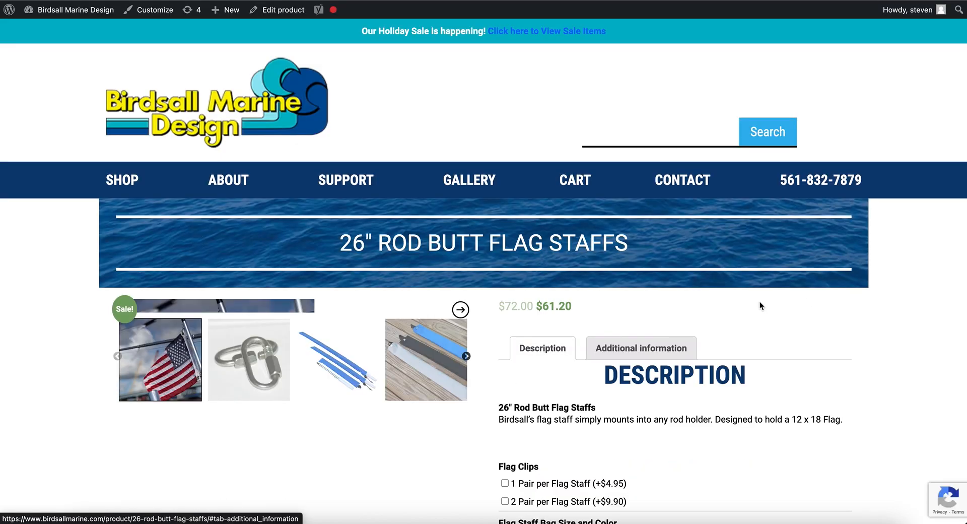
Scroll the storefront page to the Flag Clips and Bag options at quantity 1, $61.20.
scroll("down", 3)
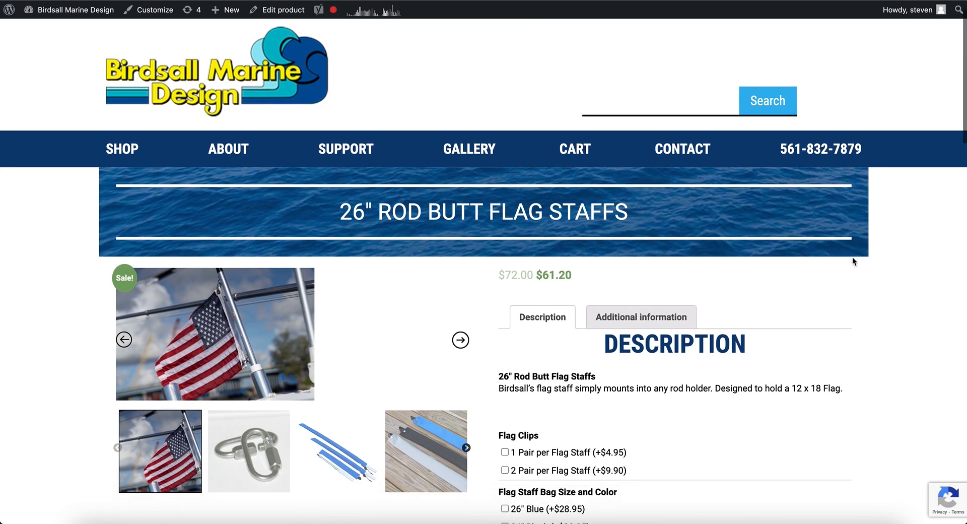
scroll("down", 3)
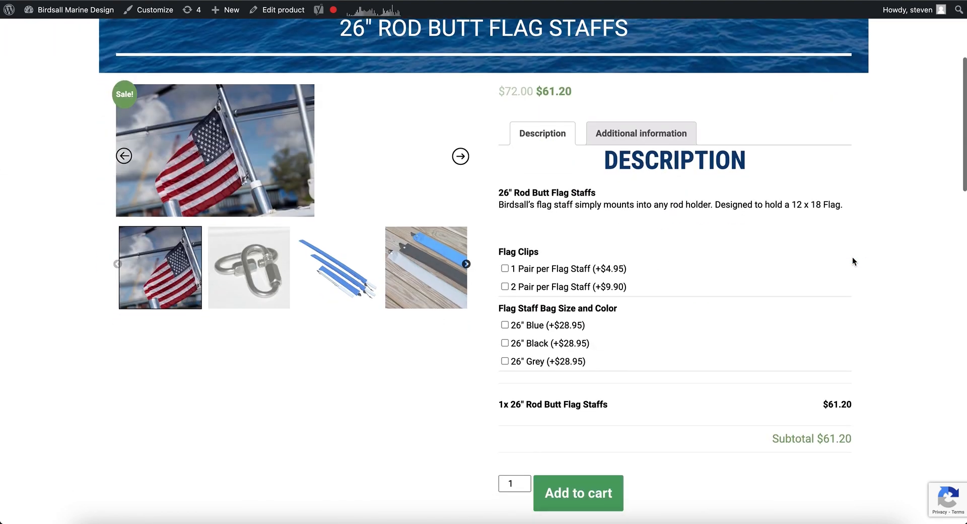
scroll("down", 3)
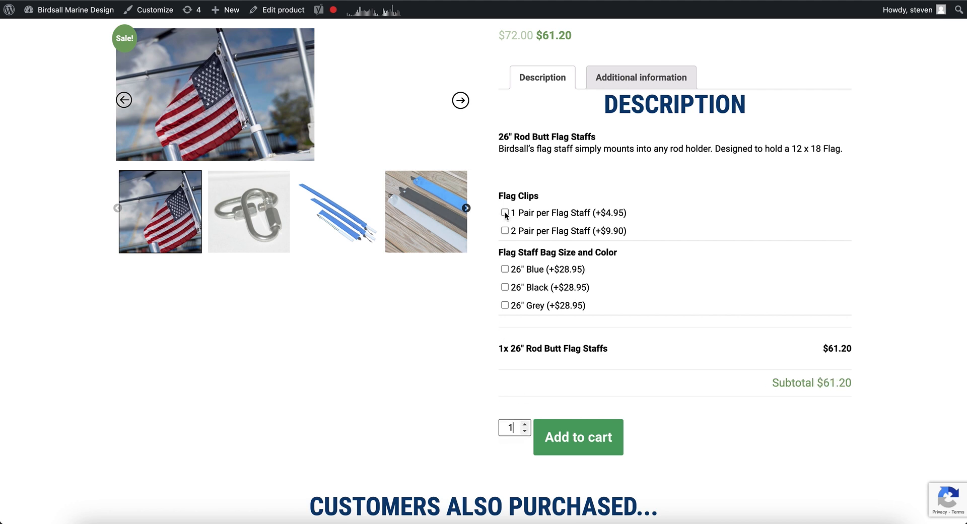
Tick 1 Pair clips and step quantity through 3, 5, 3 and 2, reaching $190.20.
left_click(504, 213)
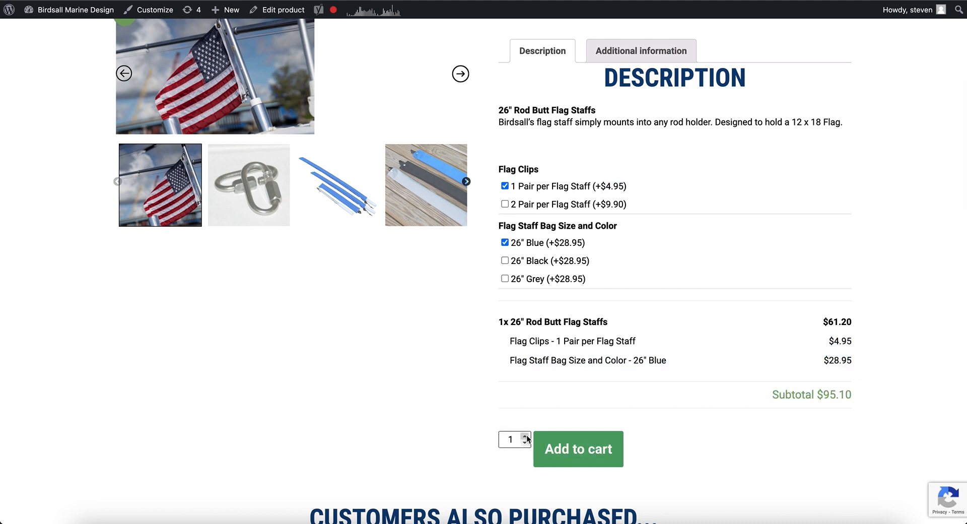
left_click(524, 435)
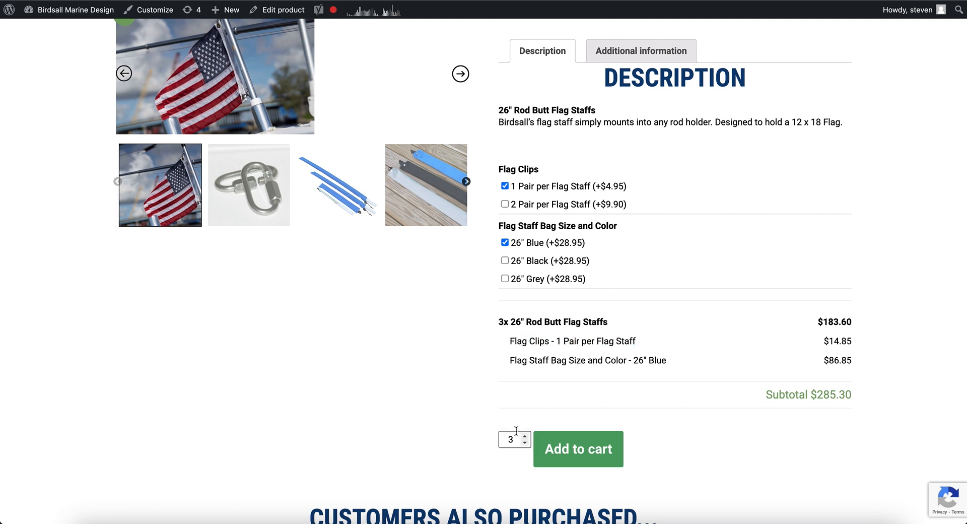
left_click(523, 436)
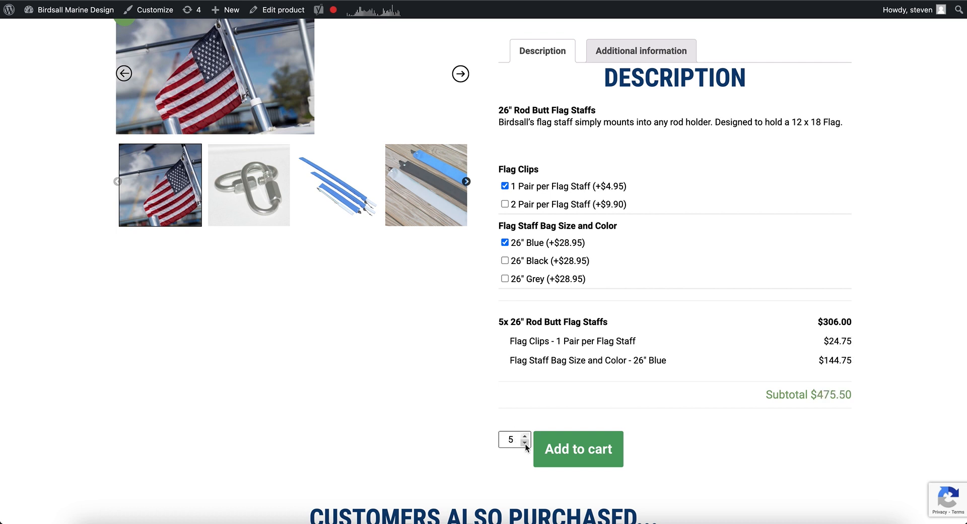
left_click(523, 444)
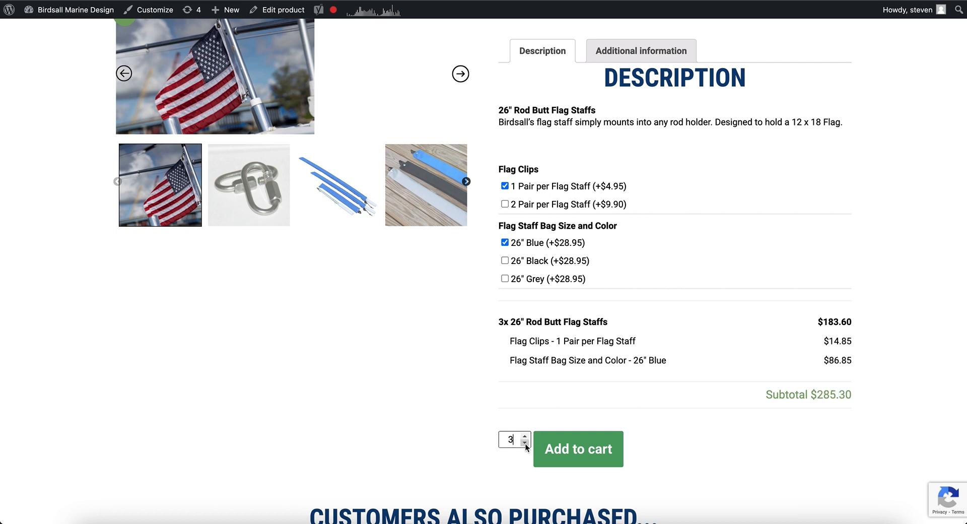
left_click(524, 444)
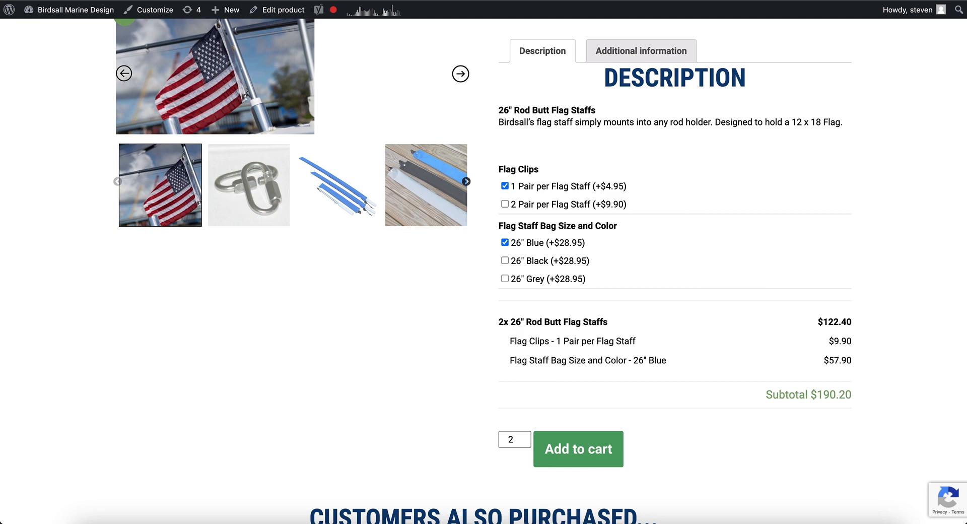